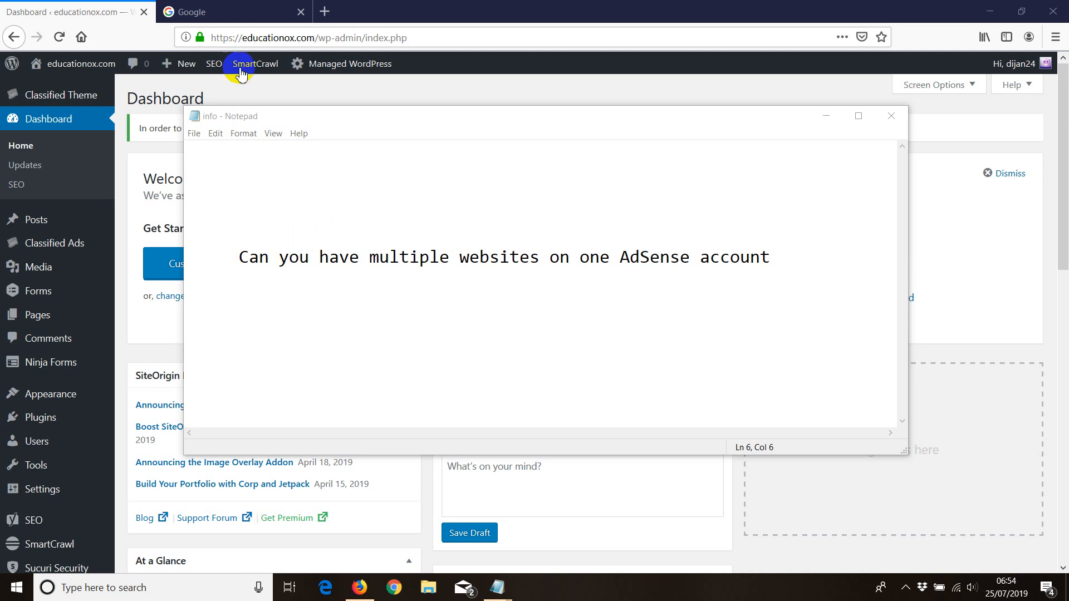
Step: Bring up the Google search page to find Google AdSense
left_click(234, 12)
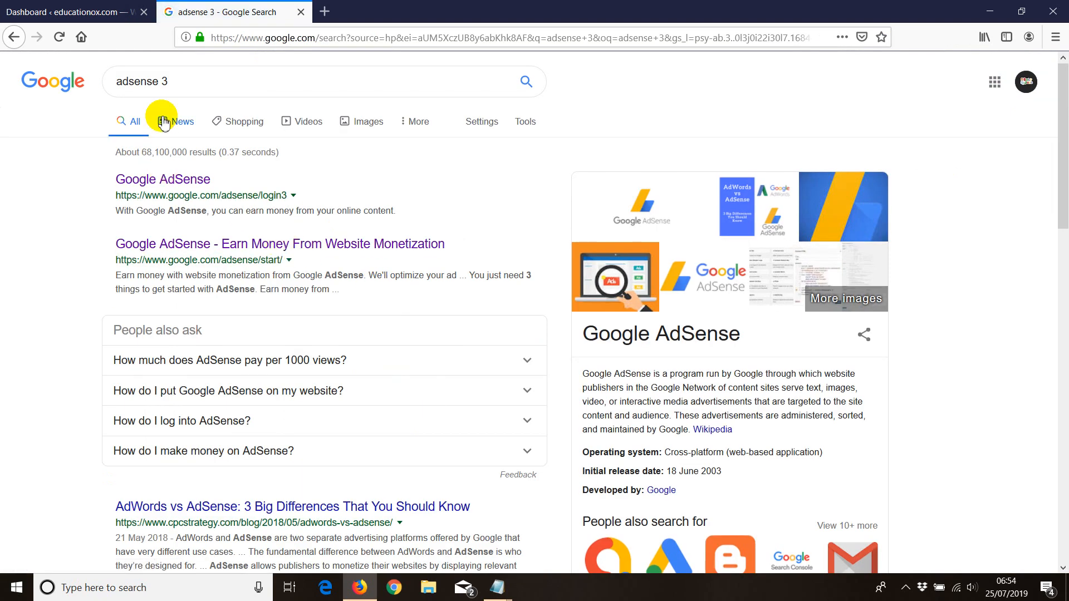
mouse_move(175, 182)
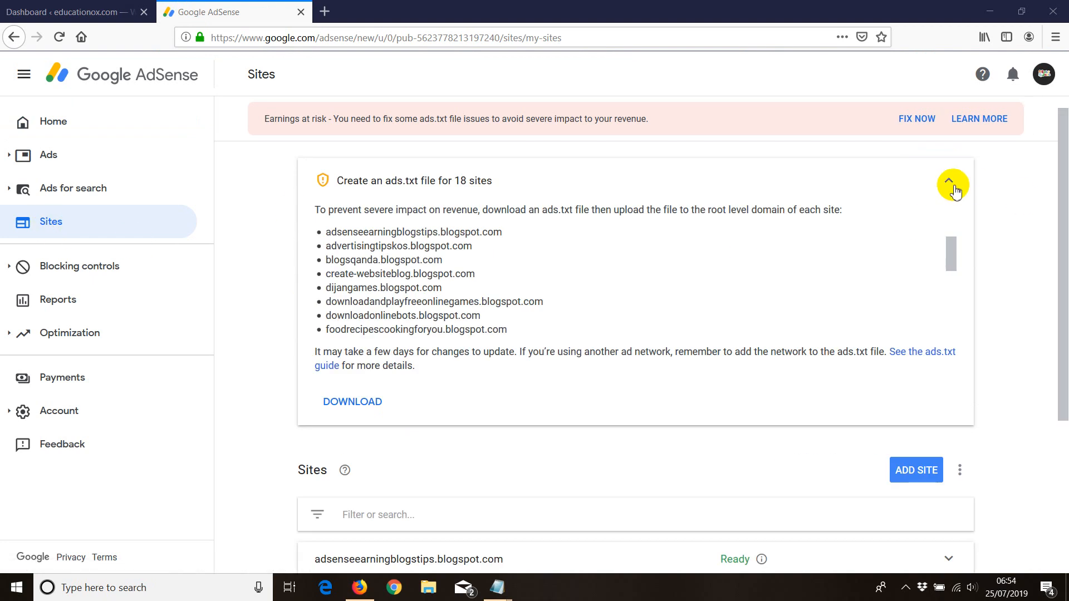
Step: Collapse the ads.txt notice and enter demodemo2.com as a new site
left_click(954, 183)
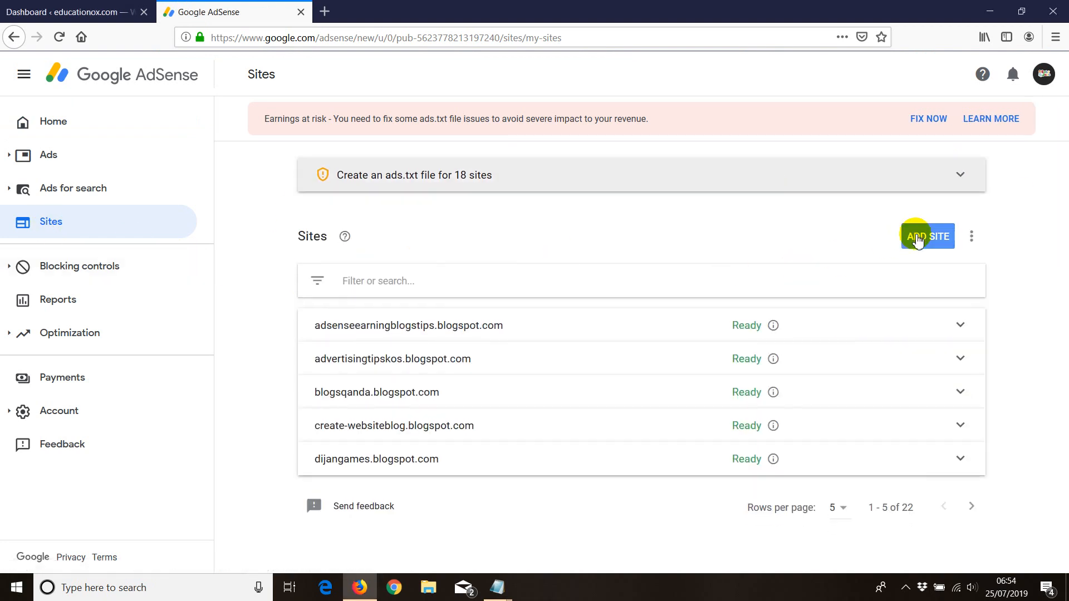
left_click(927, 236)
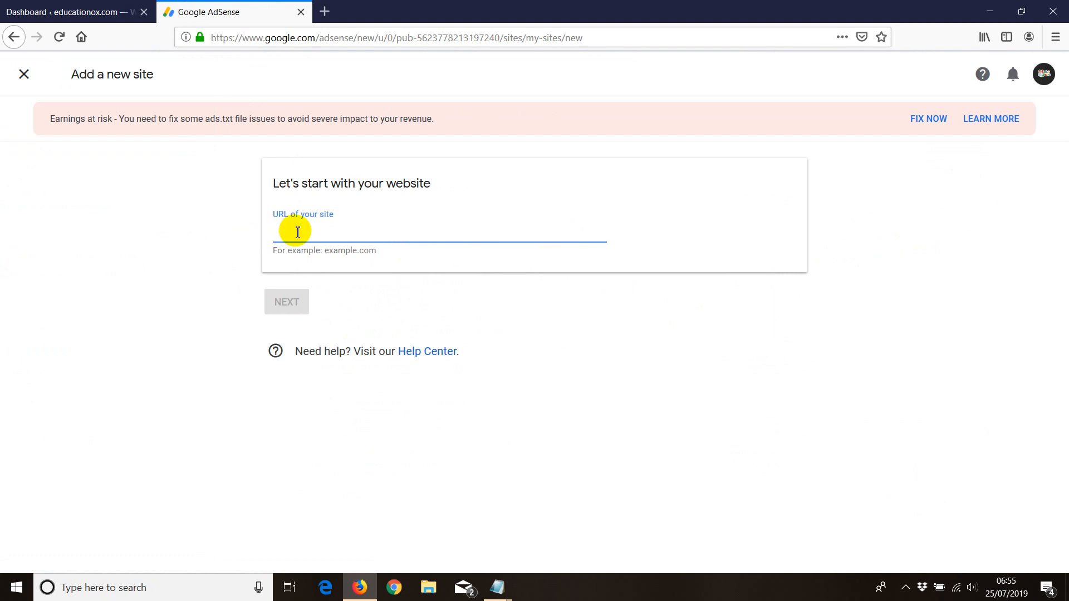
type("demodemo2")
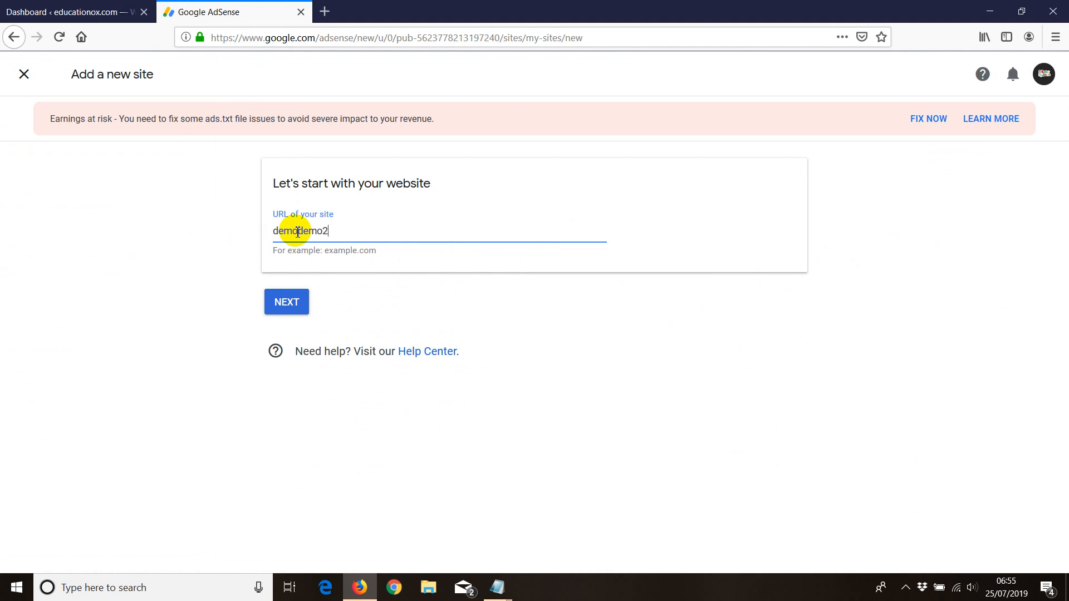
type(".com")
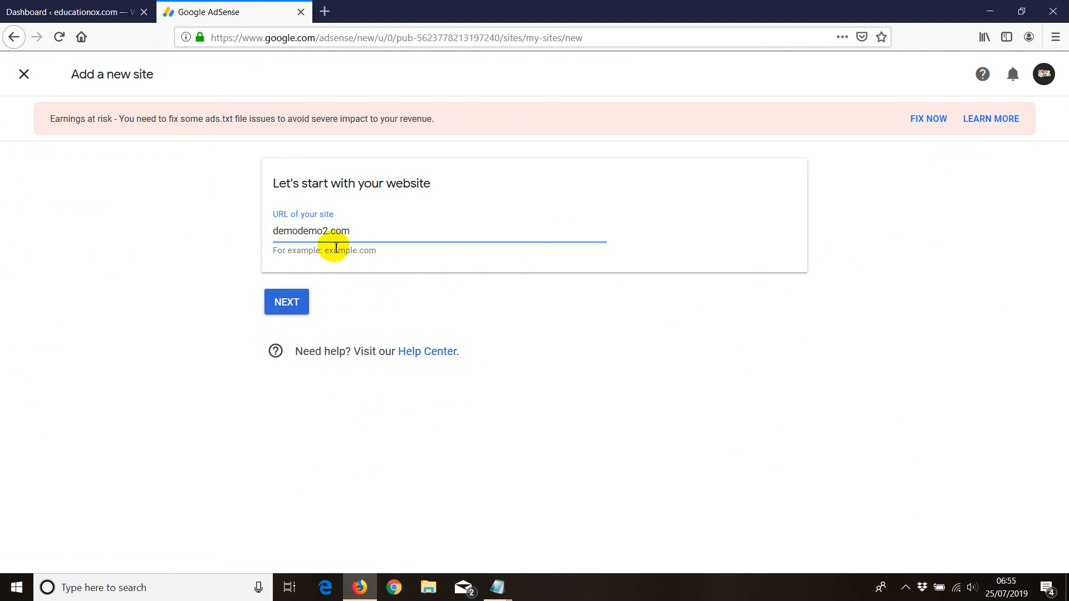
Step: Continue to the connection step and copy the AdSense site code
left_click(286, 301)
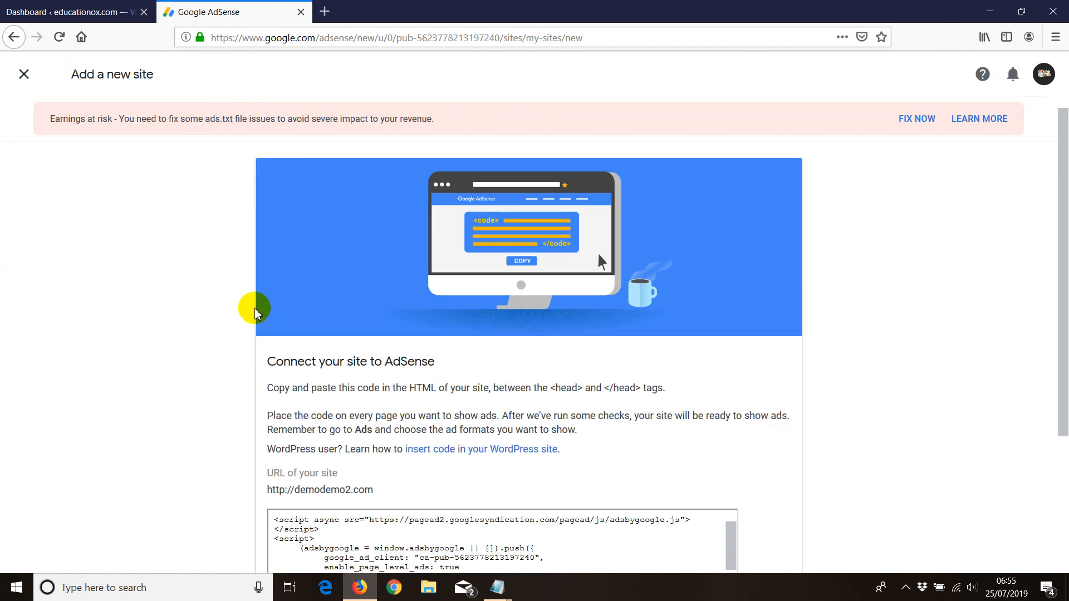
scroll("down", 3)
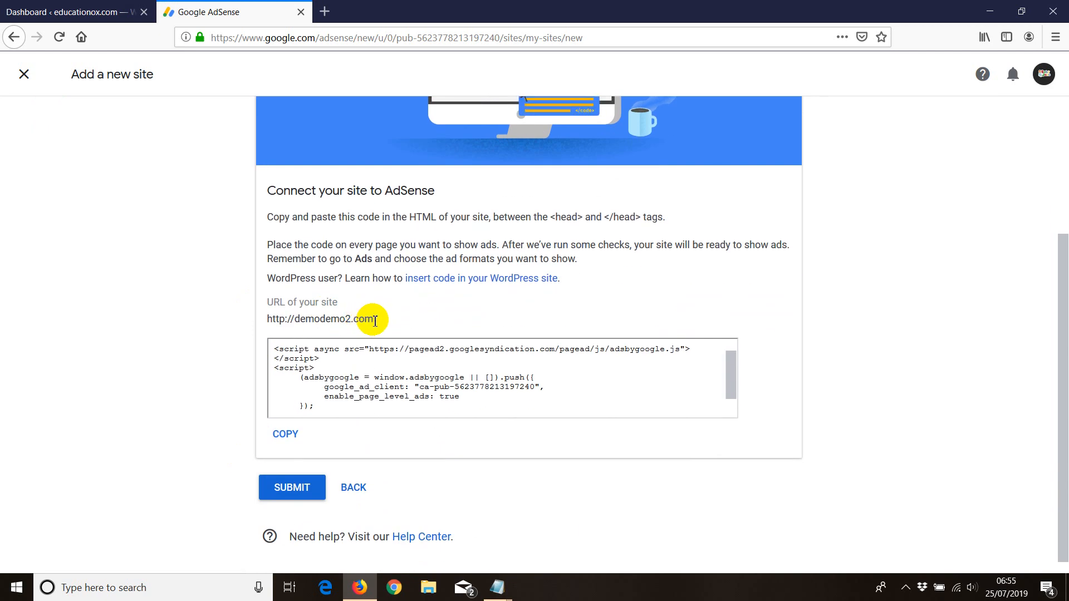
double_click(321, 318)
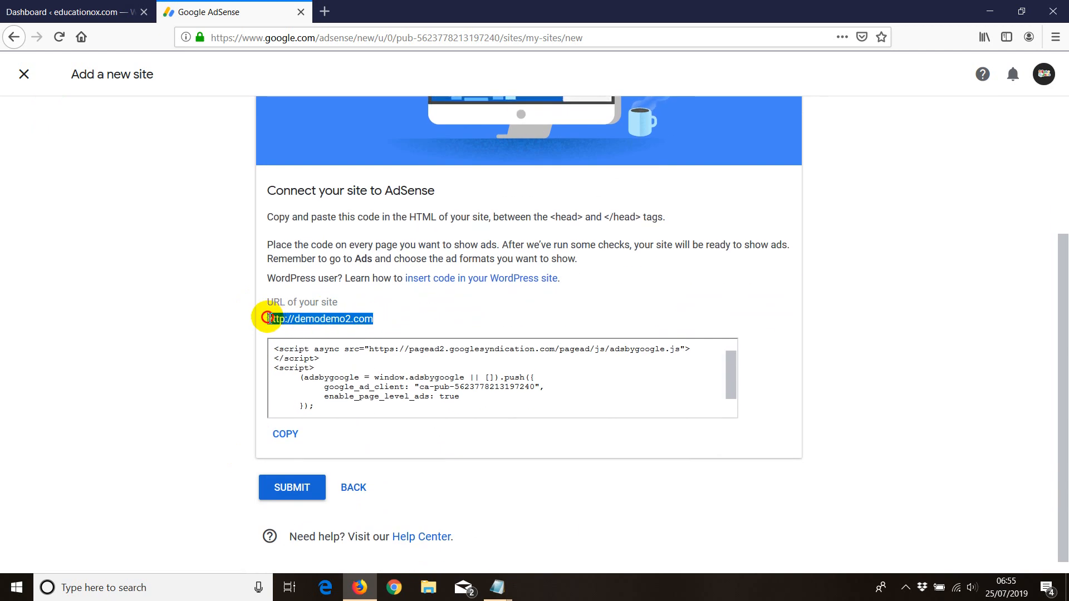
left_click(285, 434)
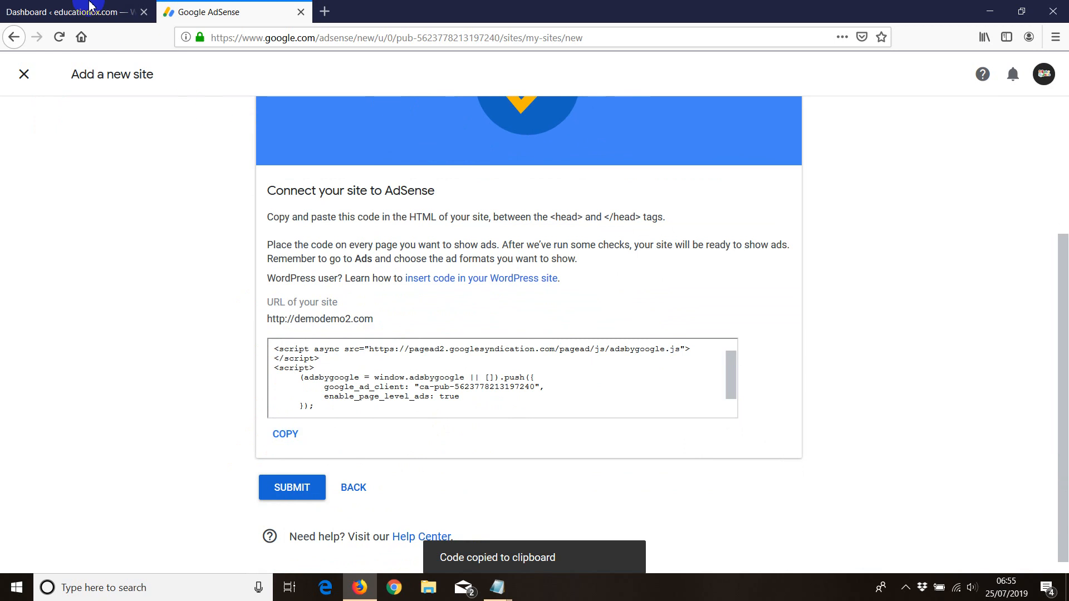
Step: Open the ClassifiedTheme header.php file in the WordPress Theme Editor
left_click(68, 12)
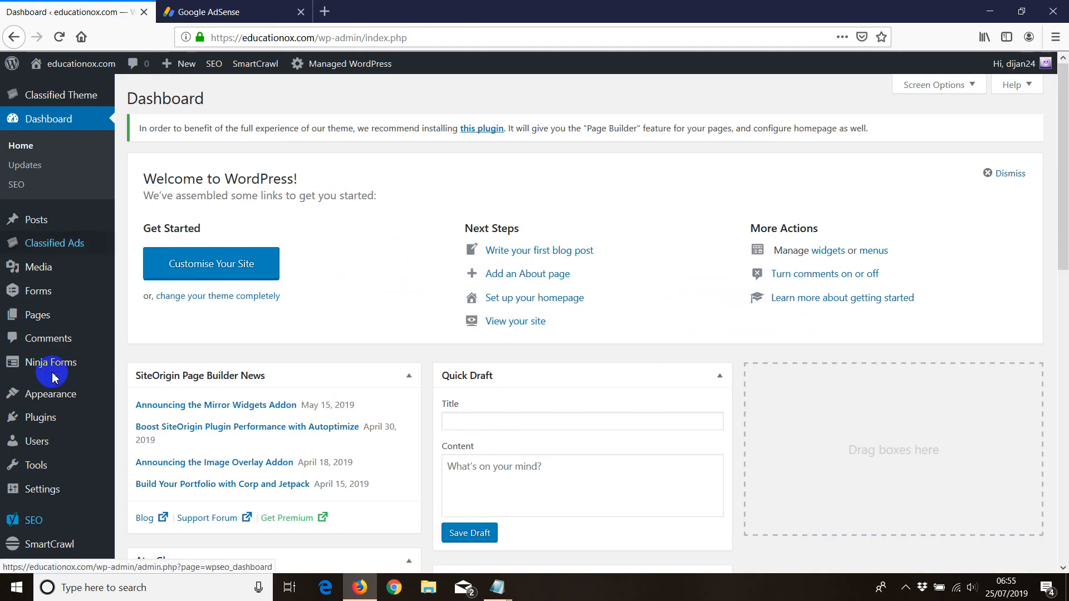
mouse_move(49, 395)
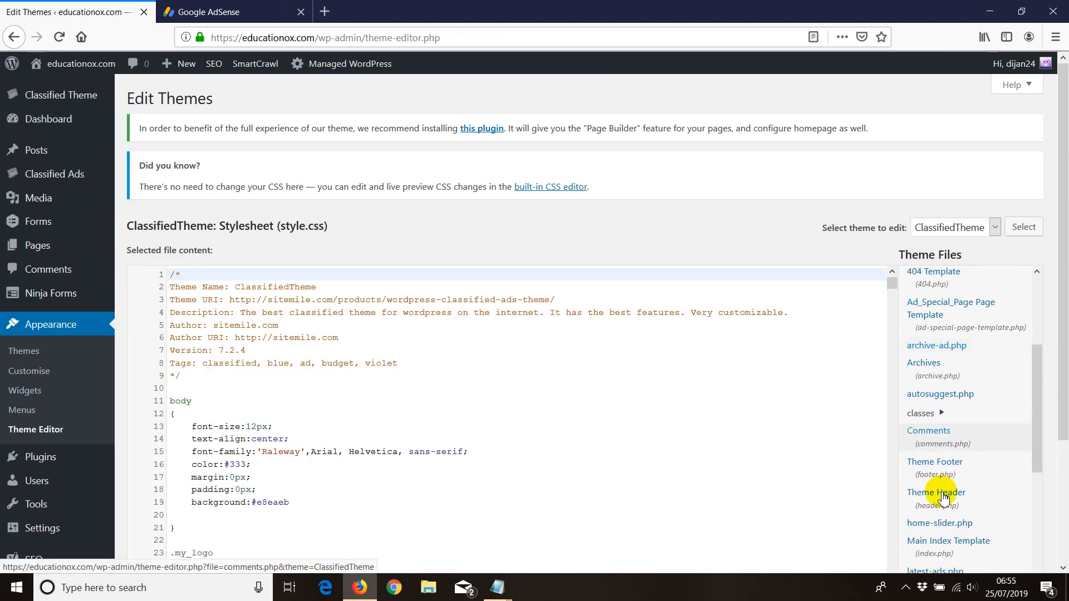
left_click(935, 492)
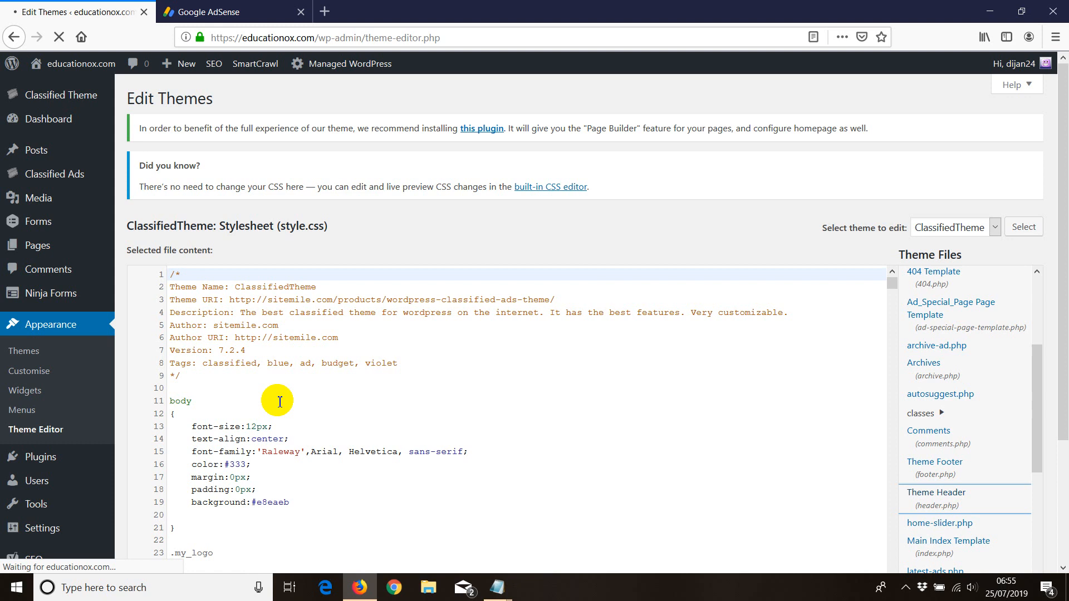
left_click(935, 496)
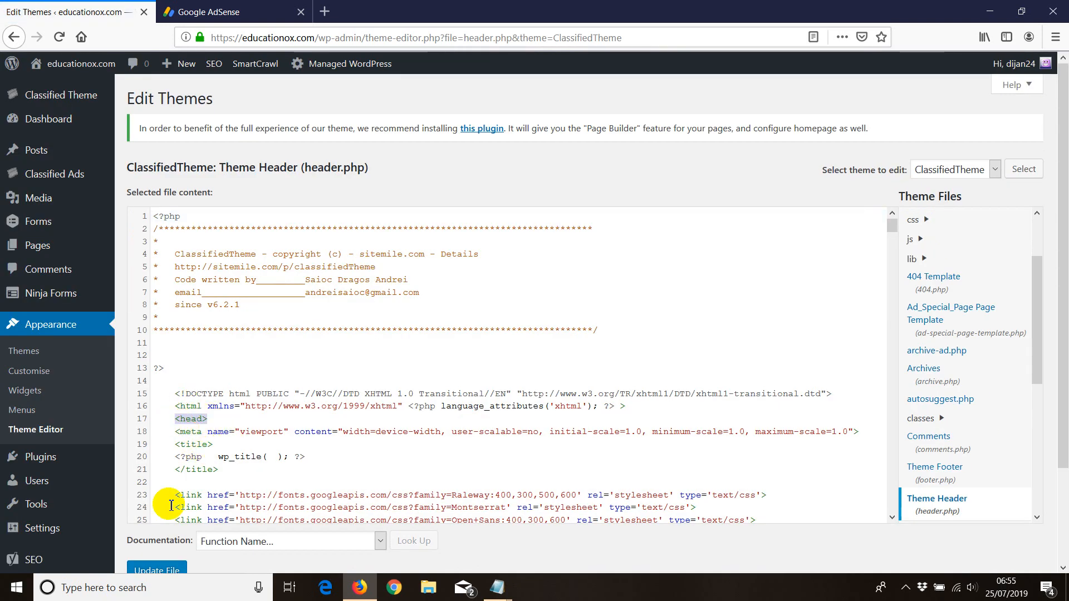
left_click(234, 11)
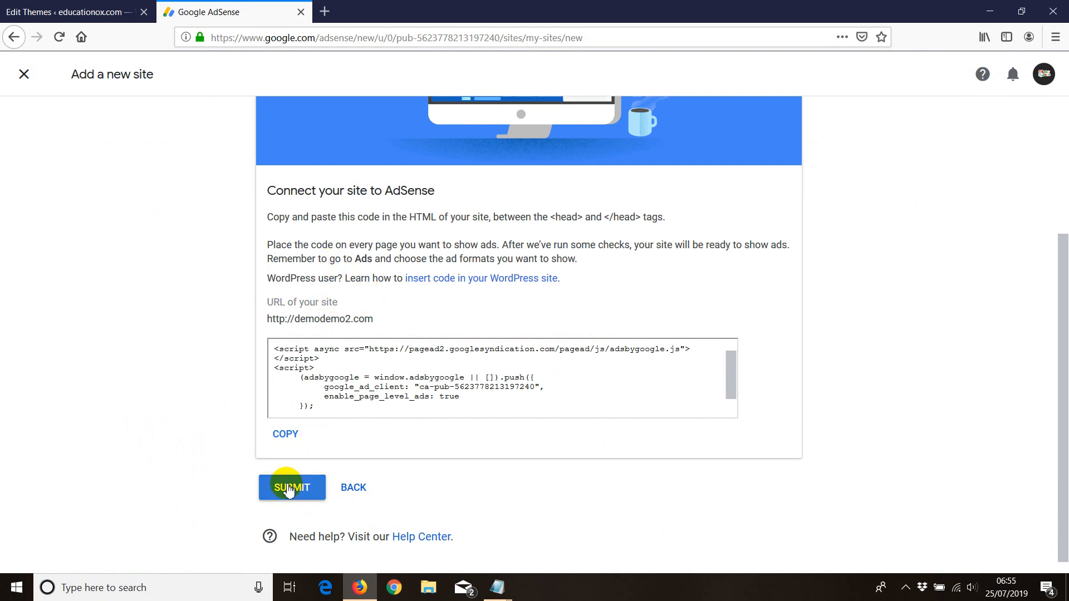
mouse_move(154, 323)
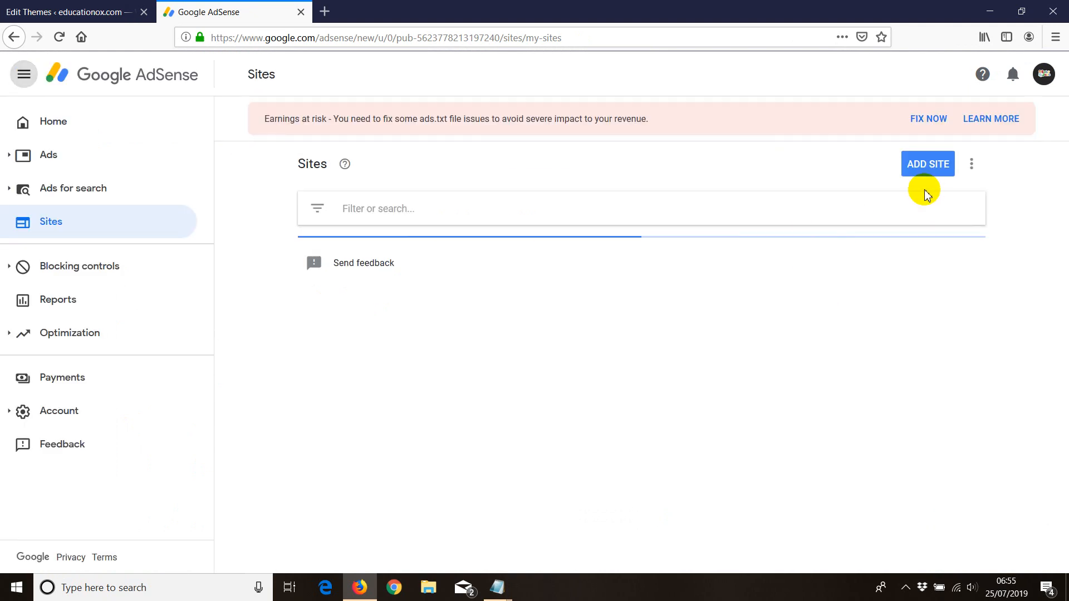
Step: Start adding another new site from the AdSense Sites page
left_click(927, 163)
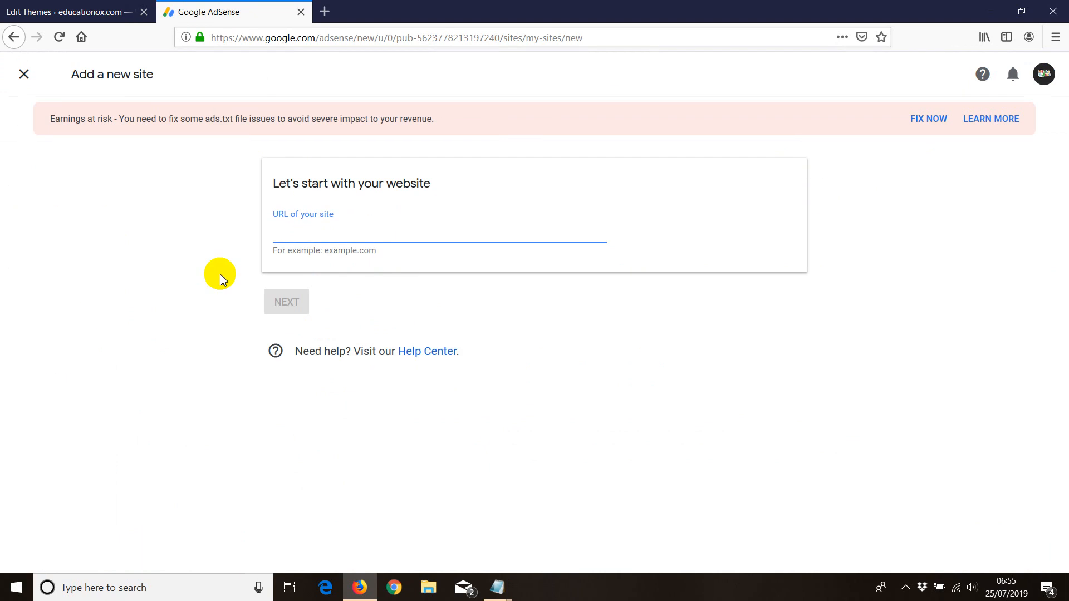